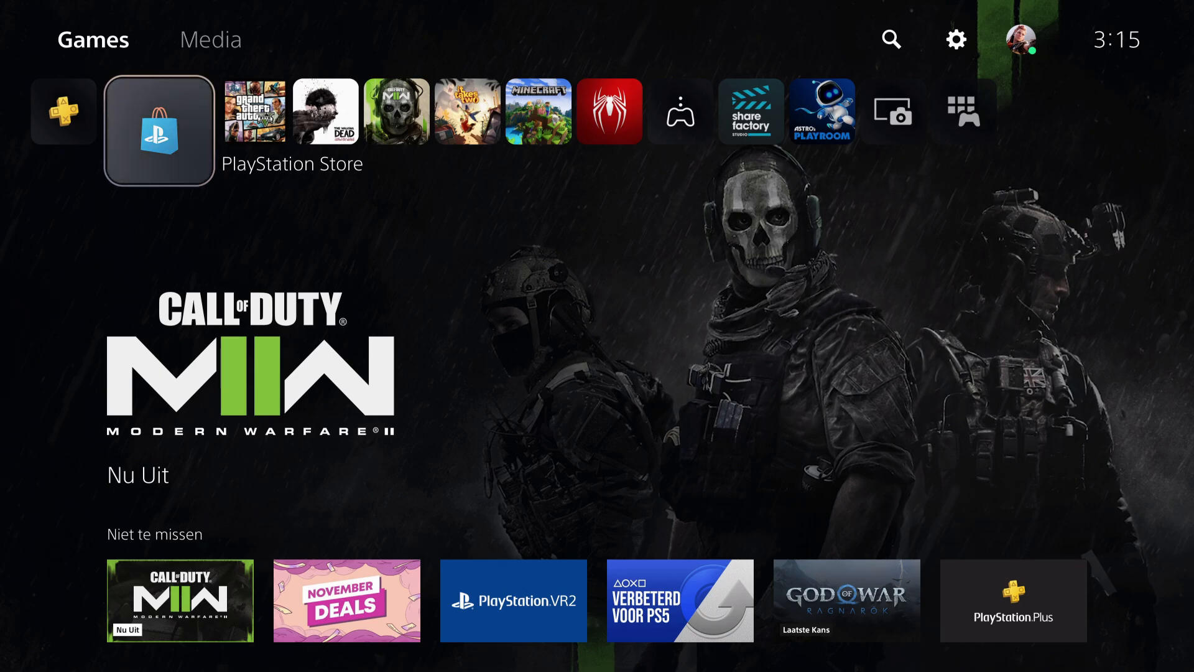
- Bring up the capture and share options bar with a recent capture preview on the home screen
key(PS)
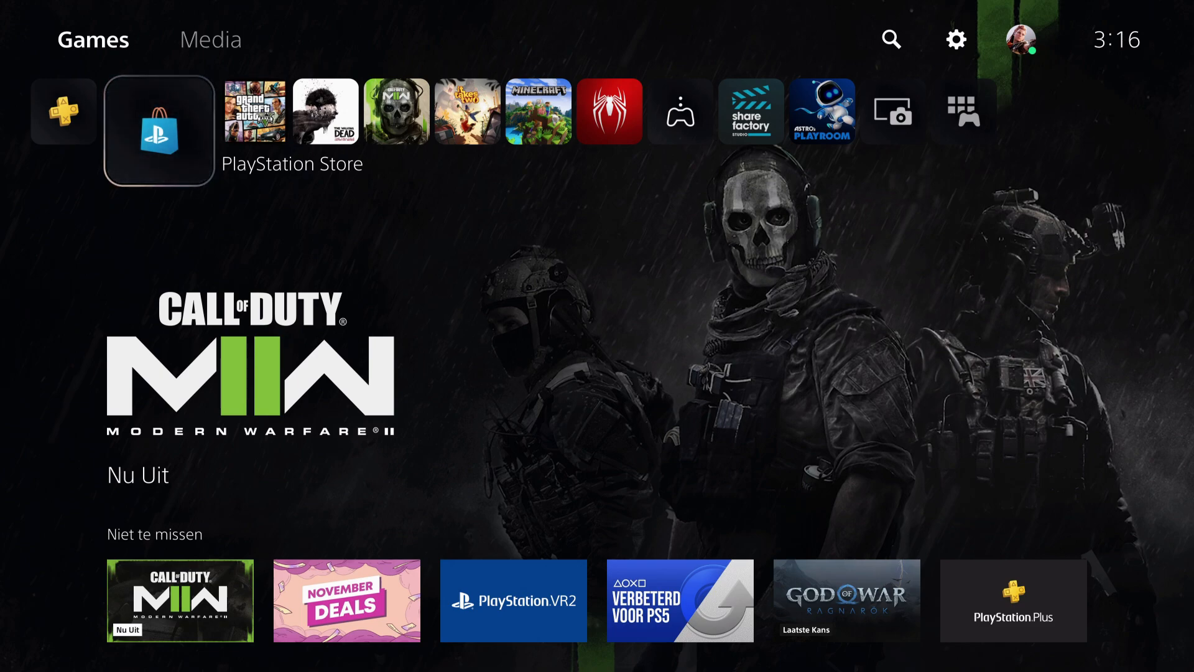
mouse_move(211, 38)
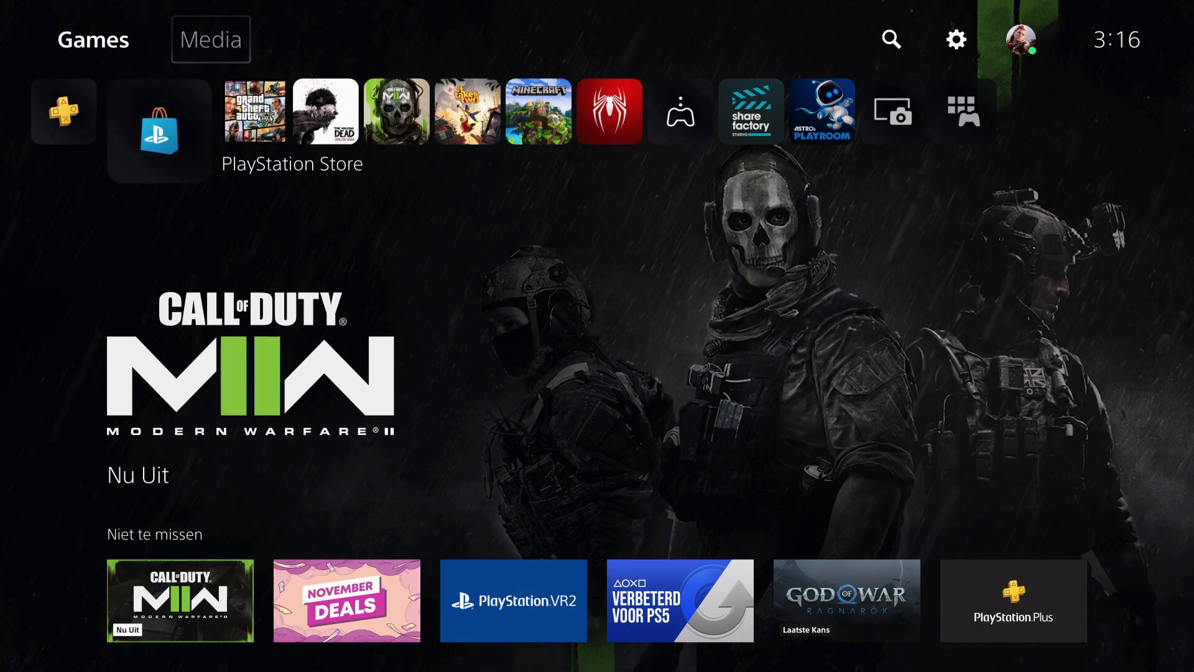
mouse_move(211, 40)
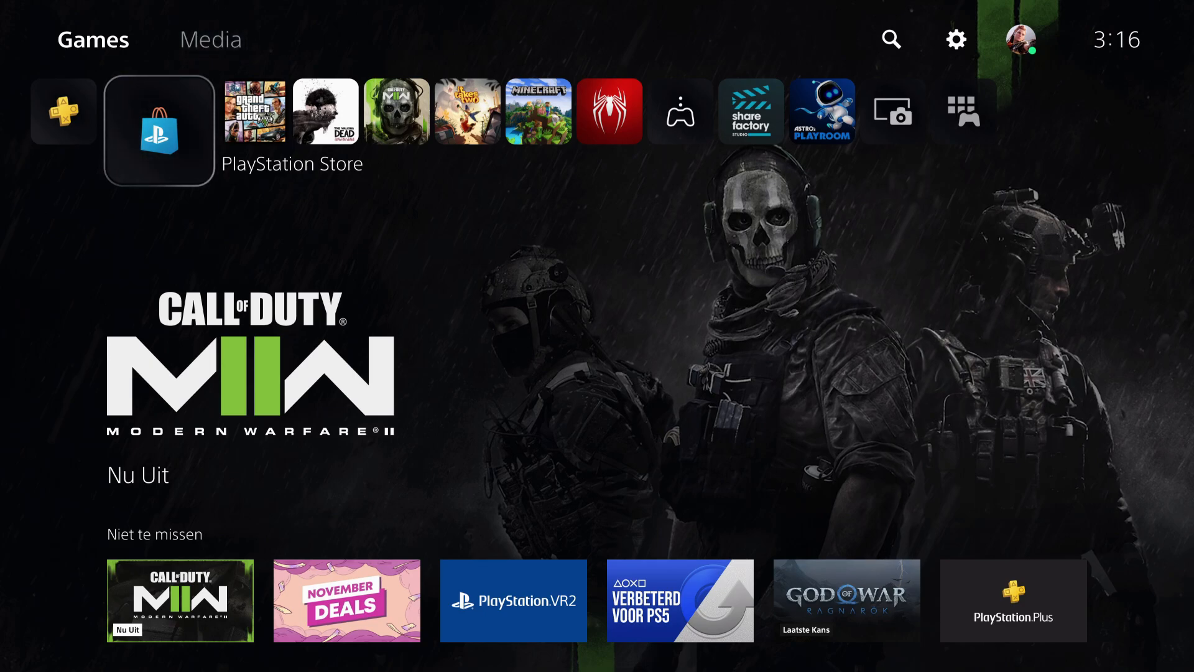
key(PS)
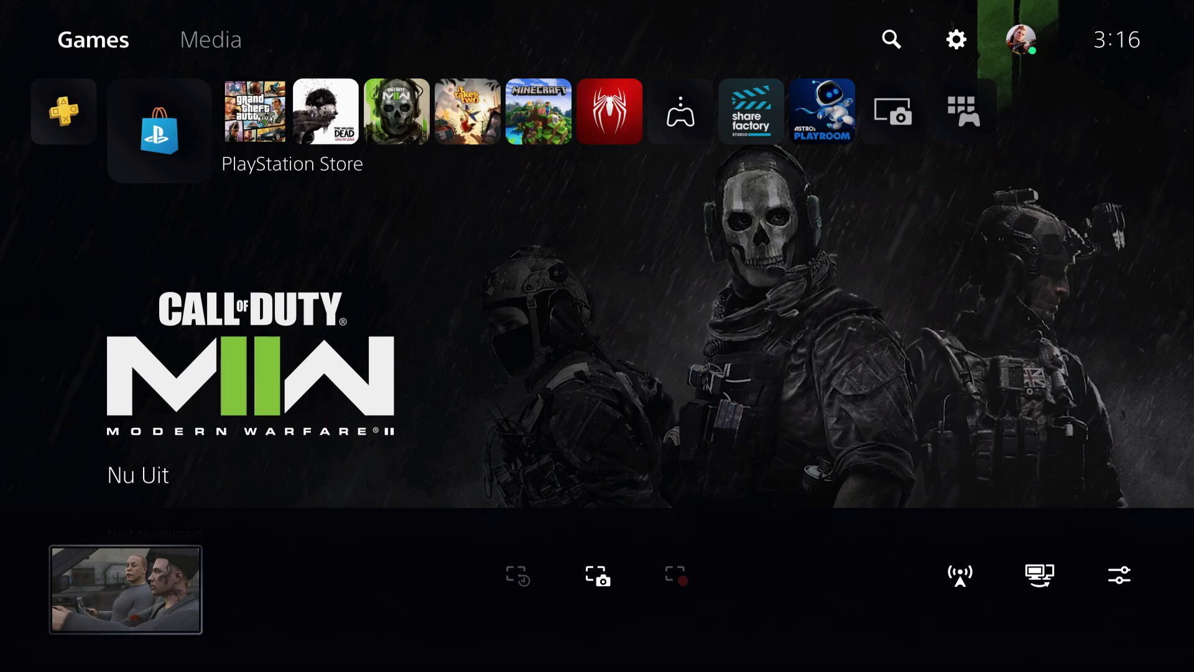
click(125, 588)
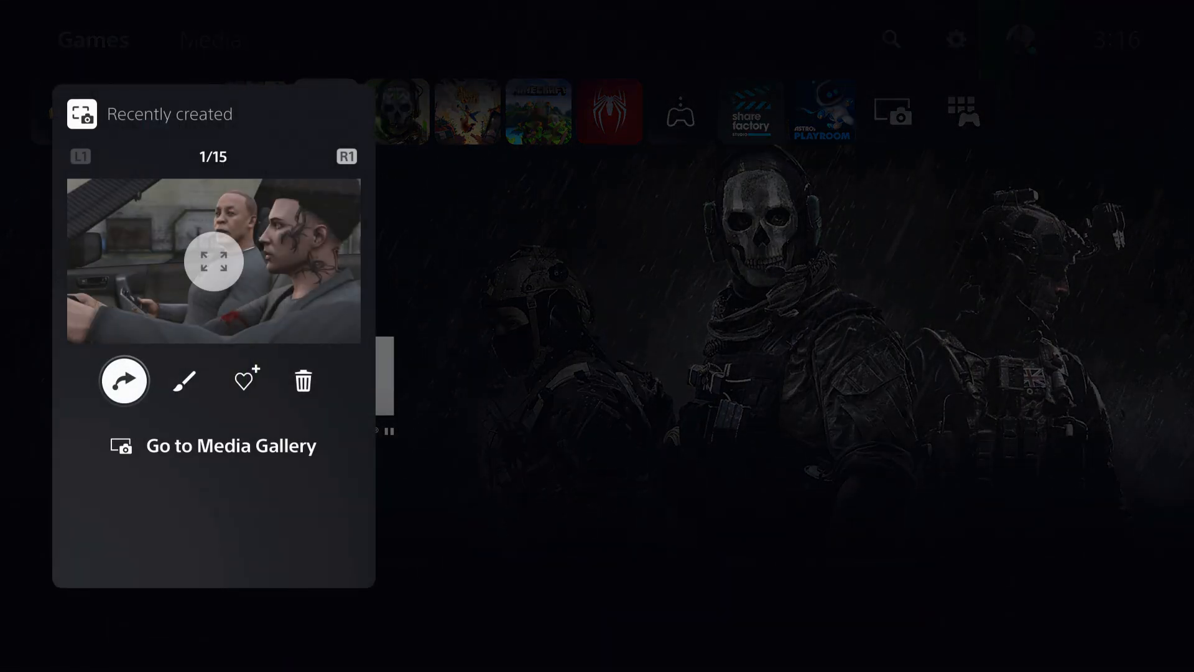
click(123, 380)
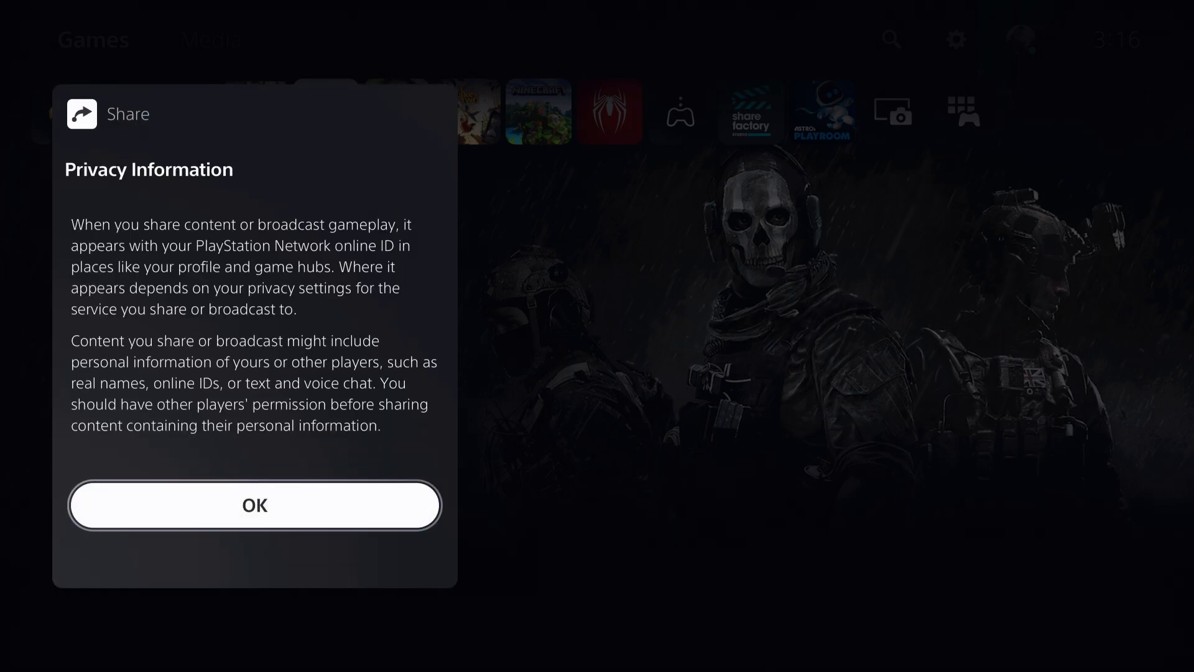
click(254, 504)
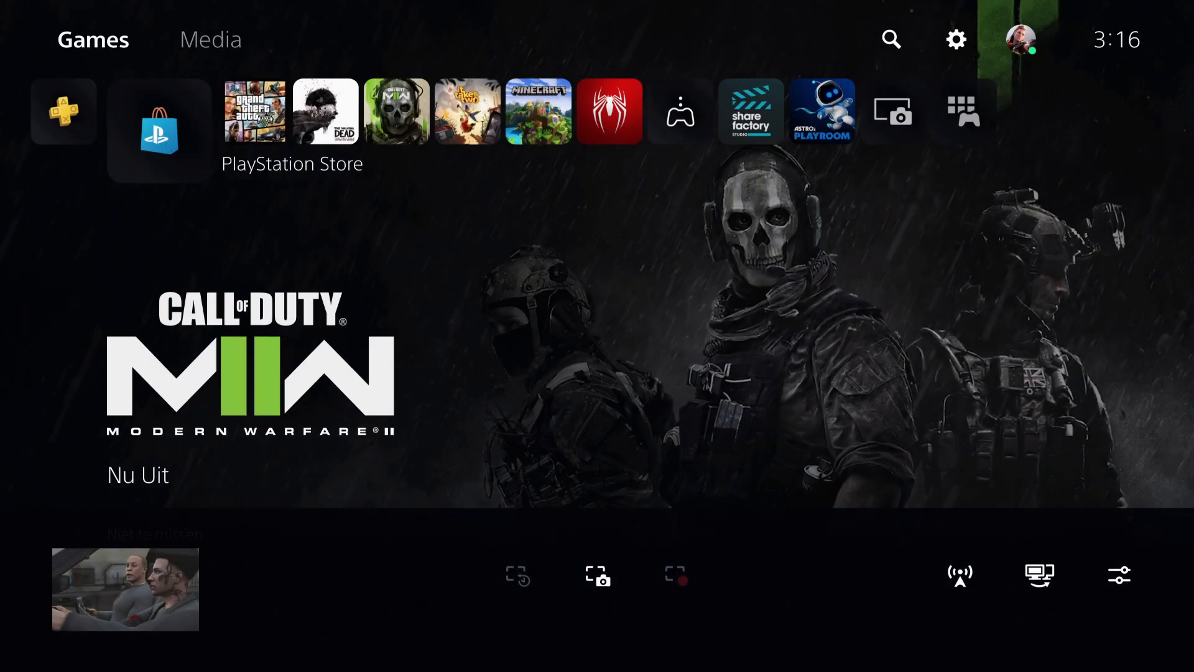
- Open the Uploads list from the control center and dismiss the Minecraft saved-data owner notice
click(159, 131)
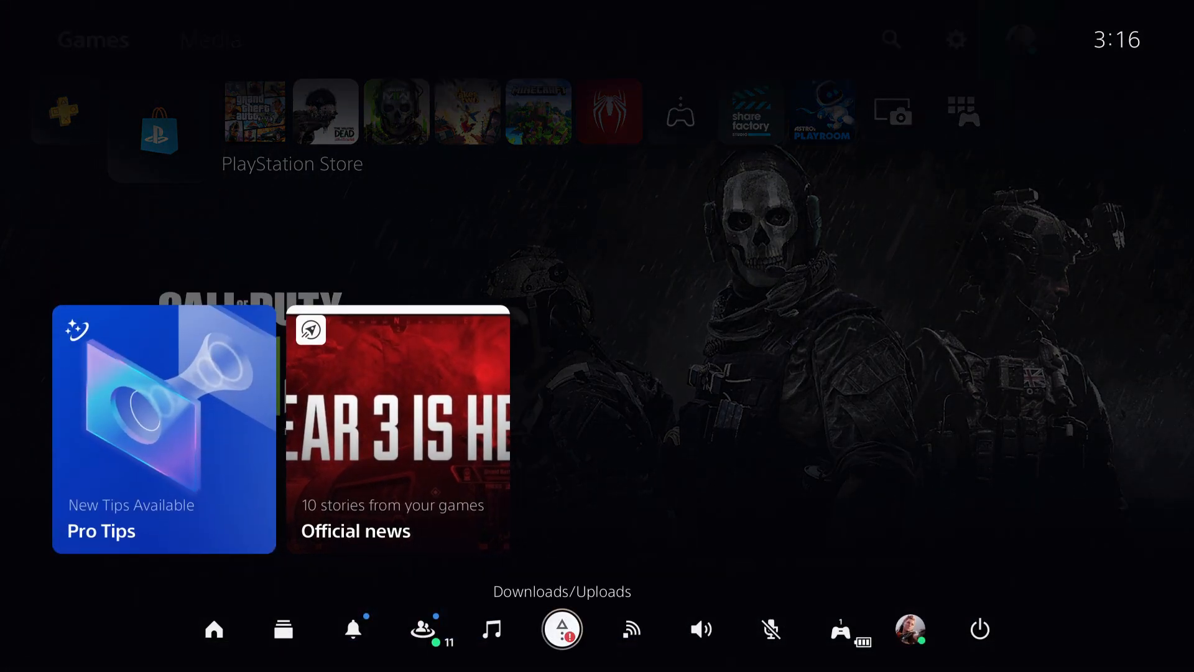
click(560, 628)
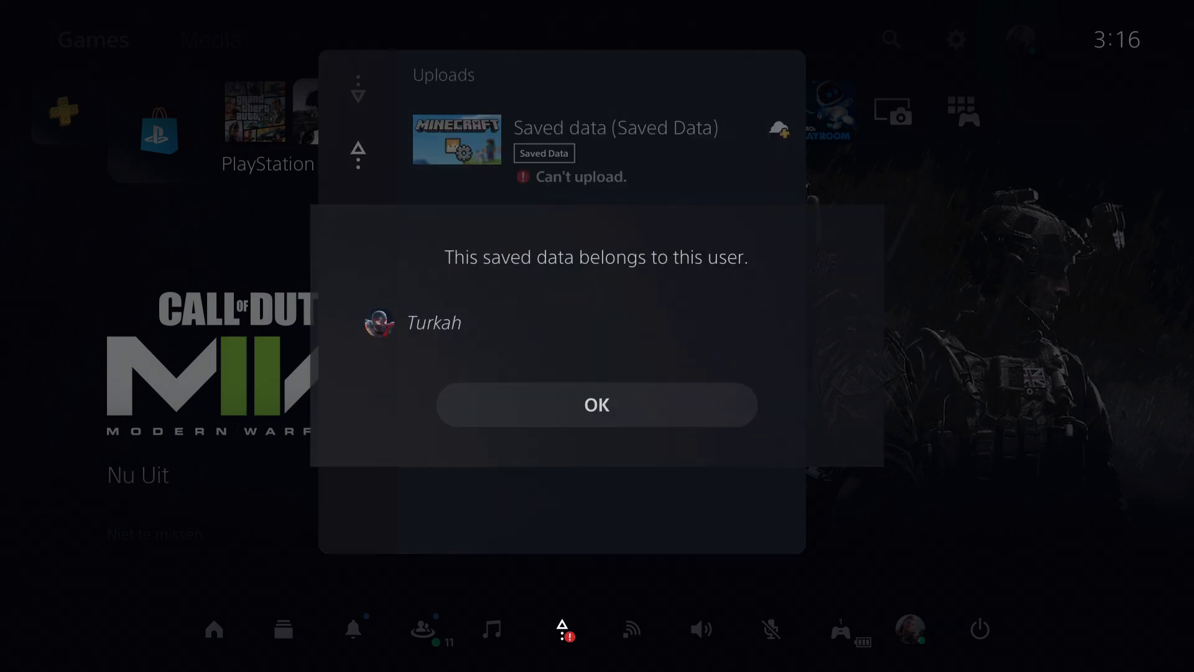
click(596, 404)
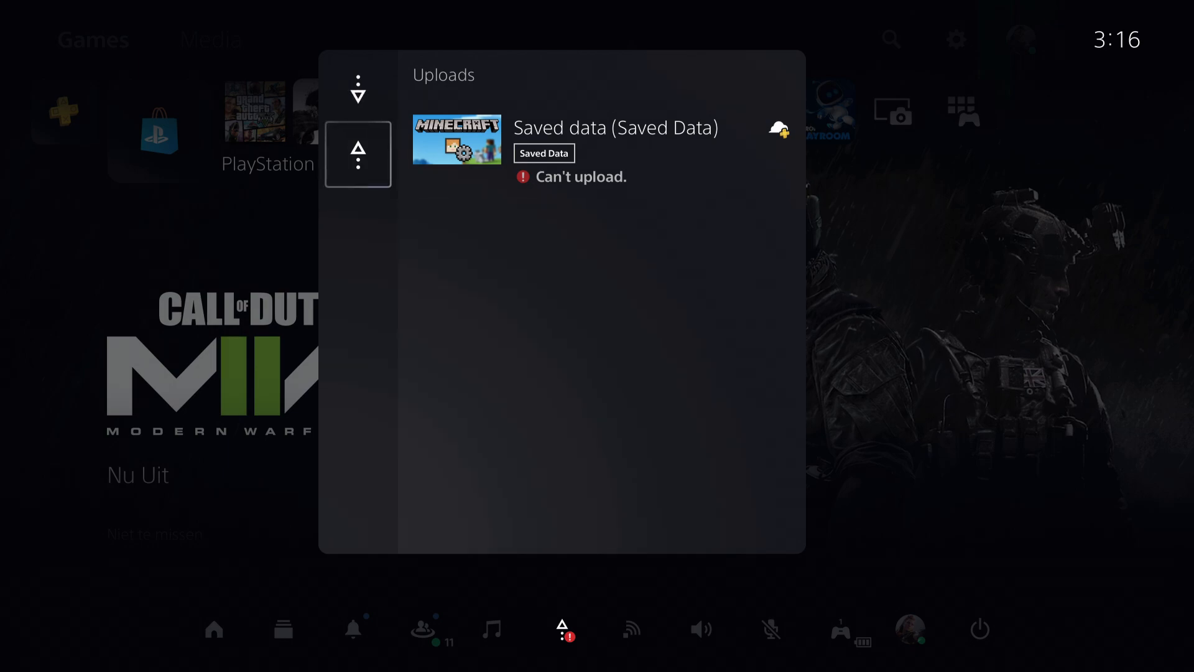
- Return to the control center and open the Game Base friends list showing eleven online
click(422, 628)
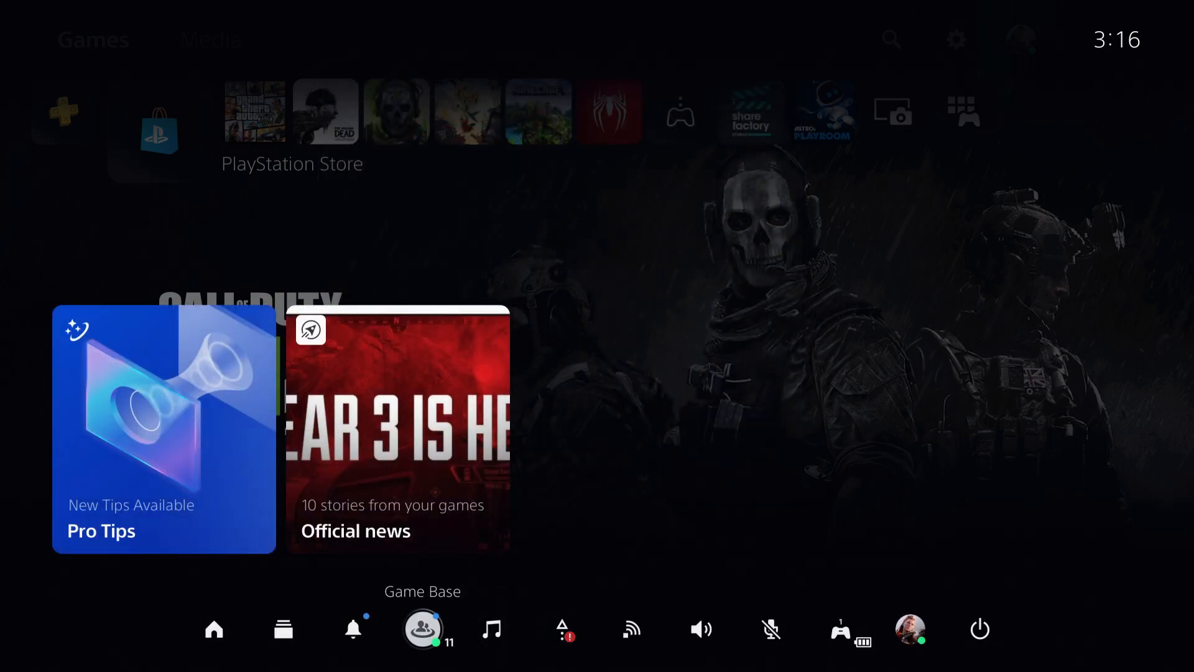
click(422, 628)
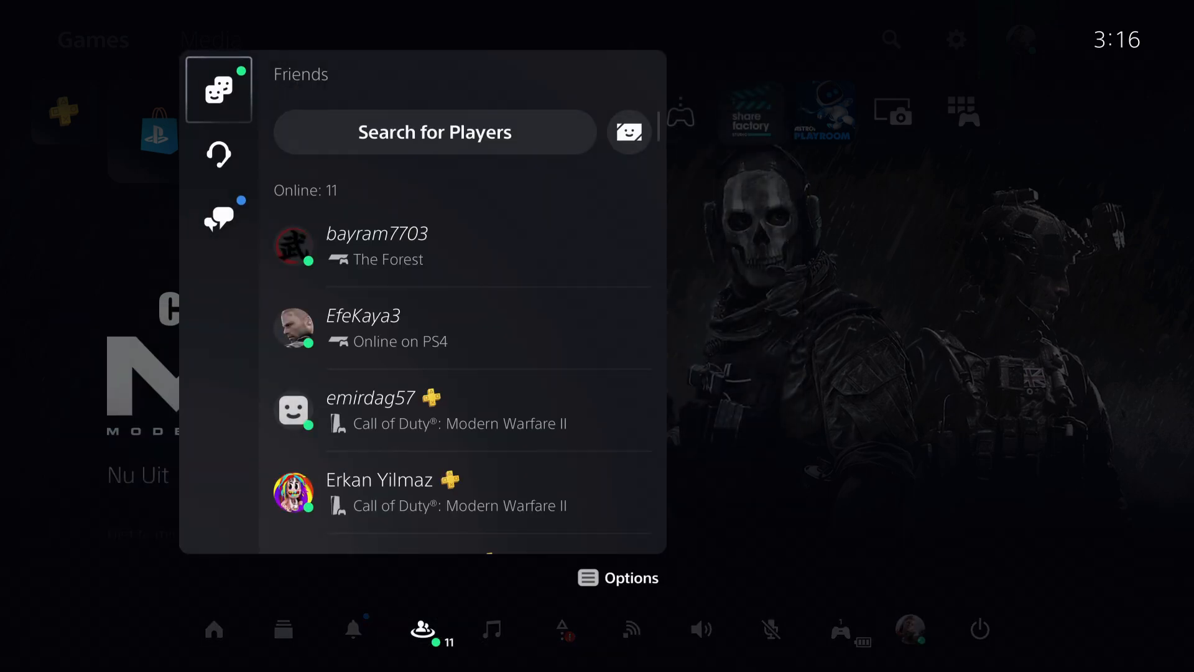